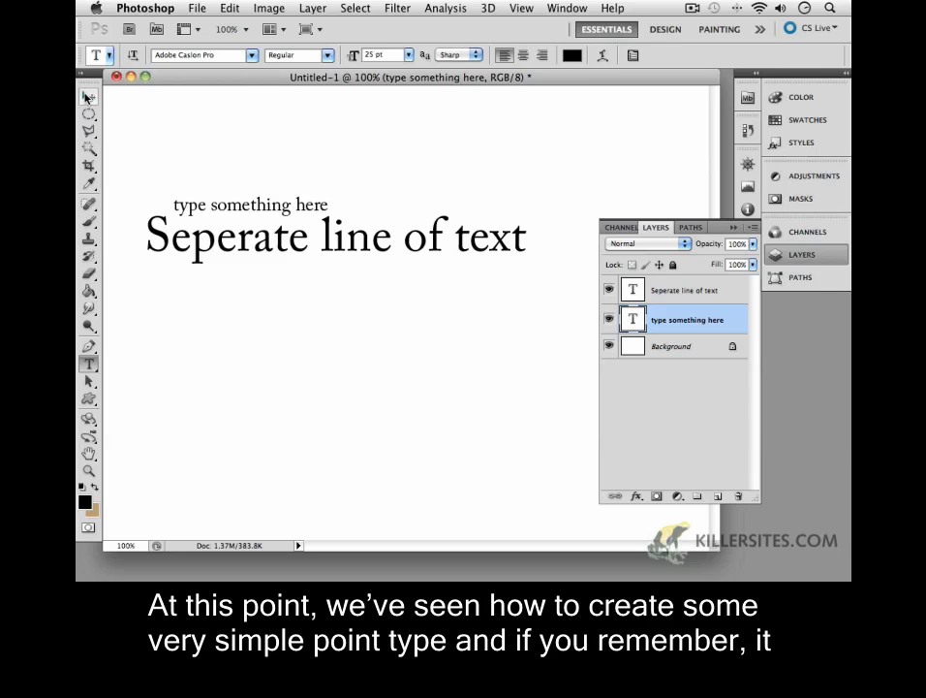
Commit the text edit with the Move tool, keeping both lines as separate type layers.
{"action": "left_click", "coordinate": [88, 95]}
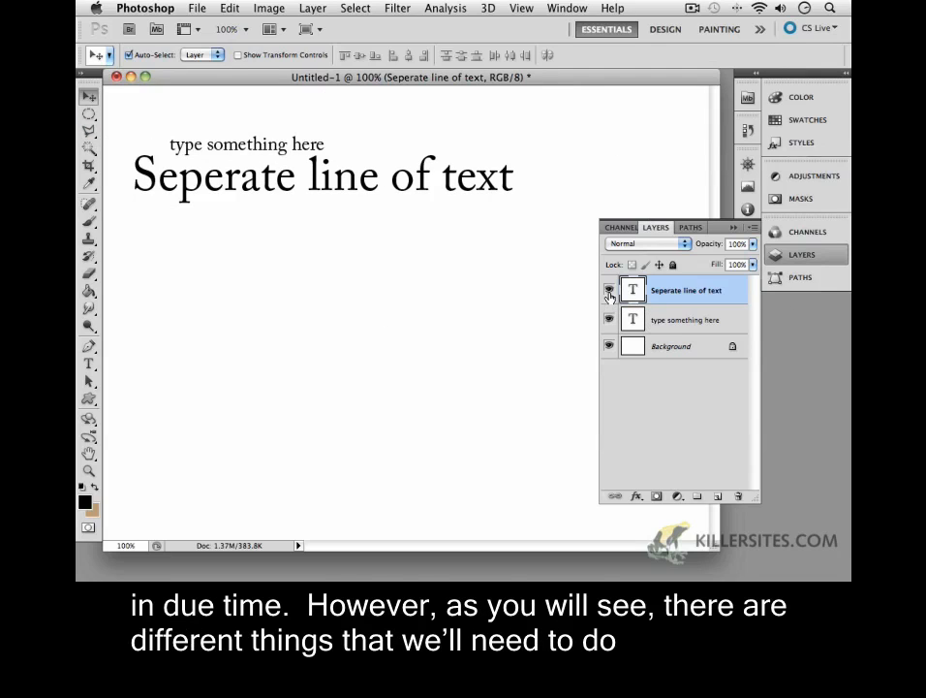
{"action": "mouse_move", "coordinate": [610, 290]}
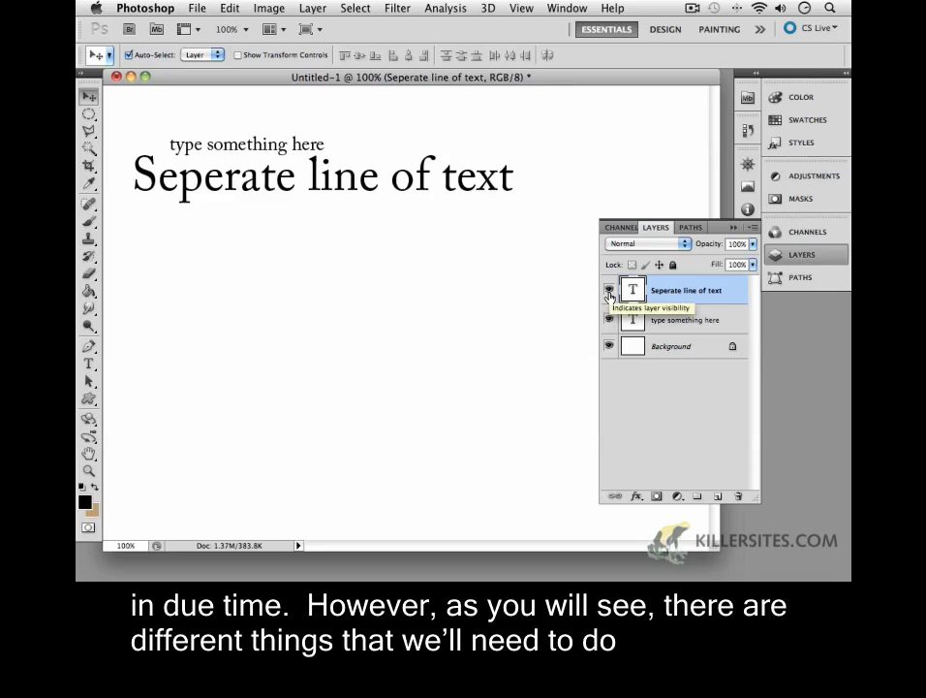
{"action": "mouse_move", "coordinate": [279, 204]}
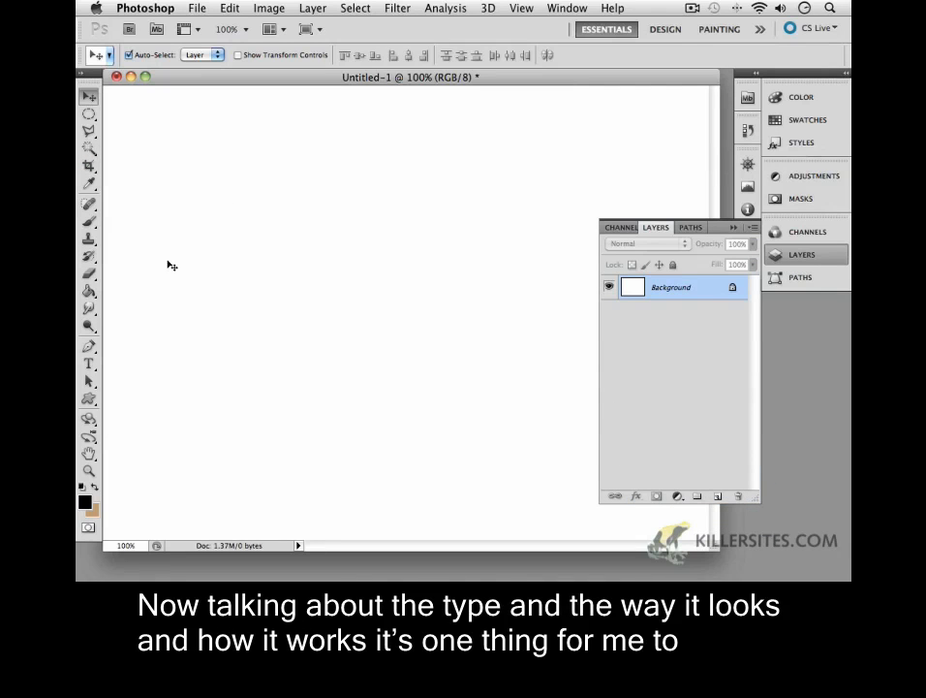
{"action": "mouse_move", "coordinate": [223, 261]}
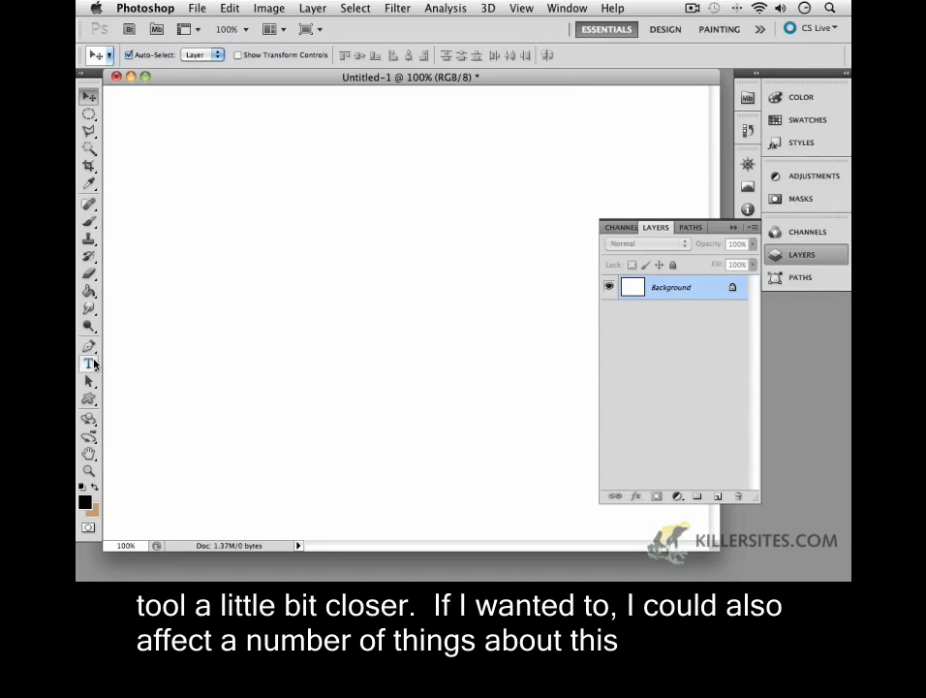
{"action": "mouse_move", "coordinate": [88, 363]}
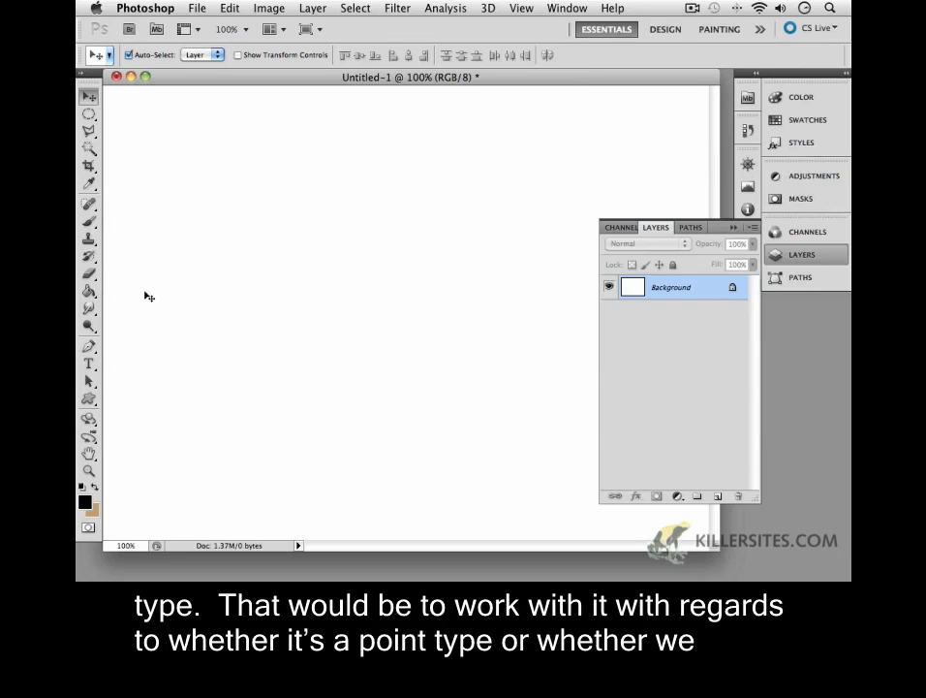
{"action": "mouse_move", "coordinate": [158, 144]}
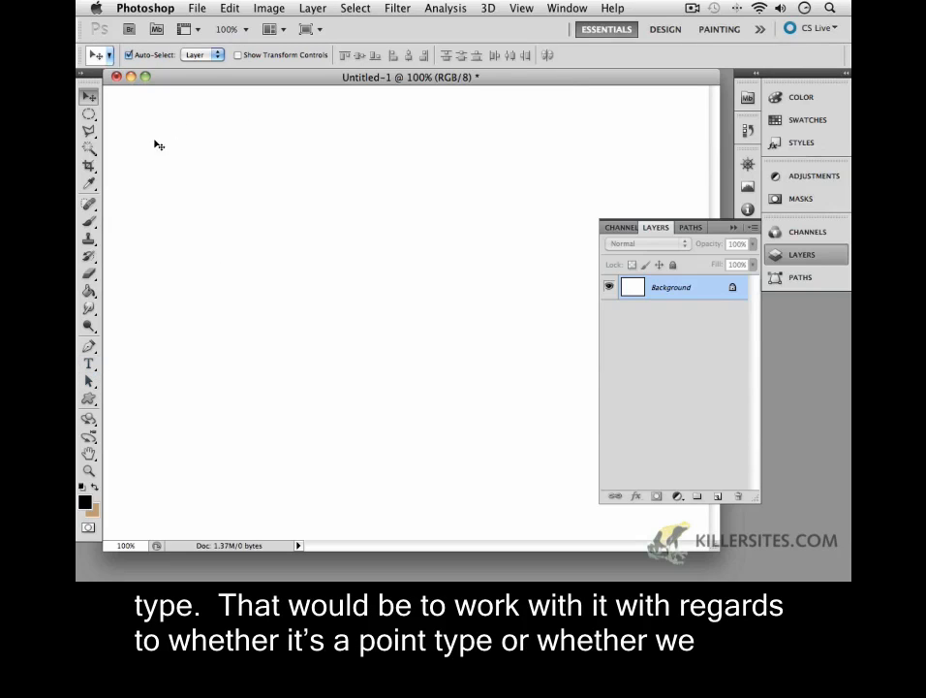
{"action": "mouse_move", "coordinate": [109, 475]}
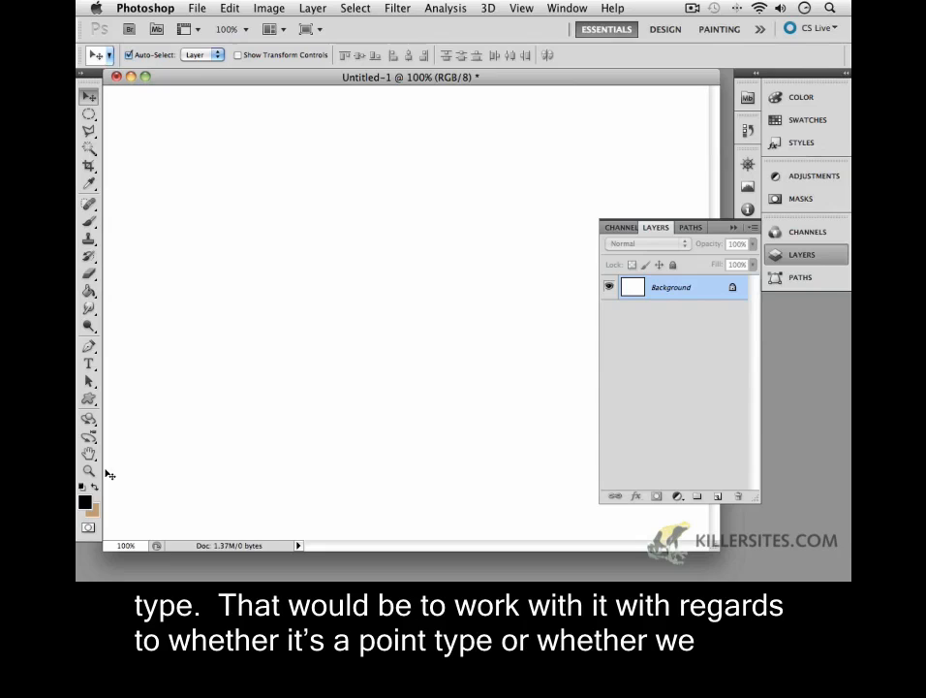
Type the point-text line 'typing something' near the canvas's top left.
{"action": "left_click", "coordinate": [88, 363]}
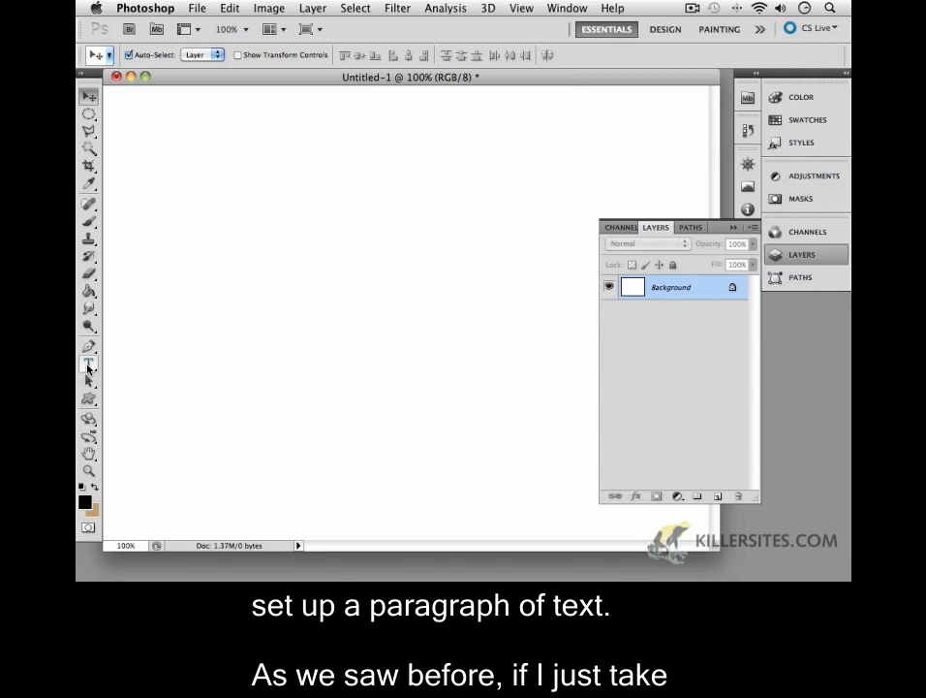
{"action": "mouse_move", "coordinate": [88, 365]}
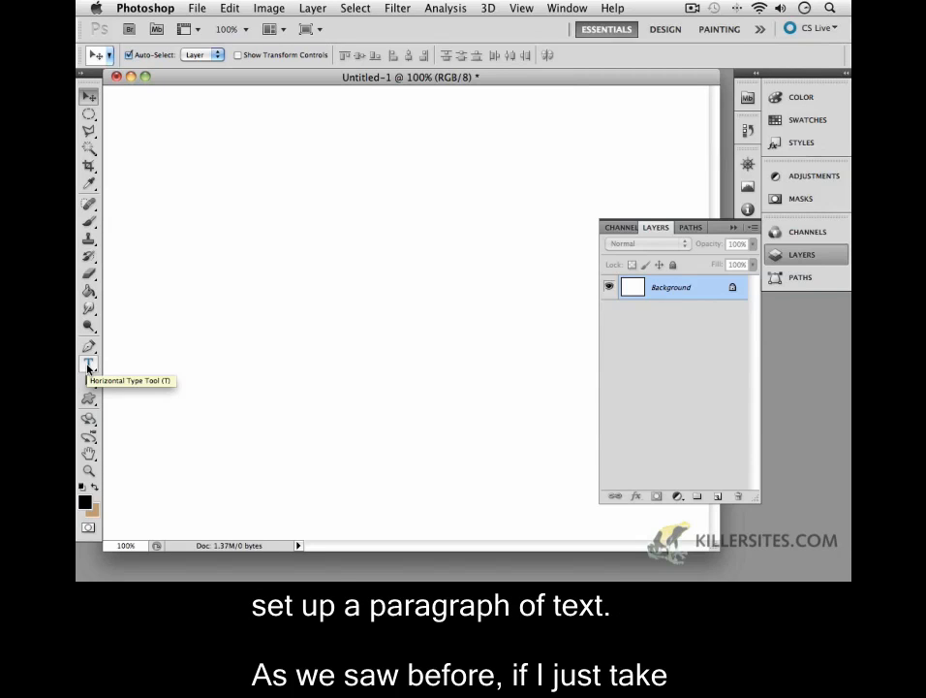
{"action": "left_click", "coordinate": [89, 364]}
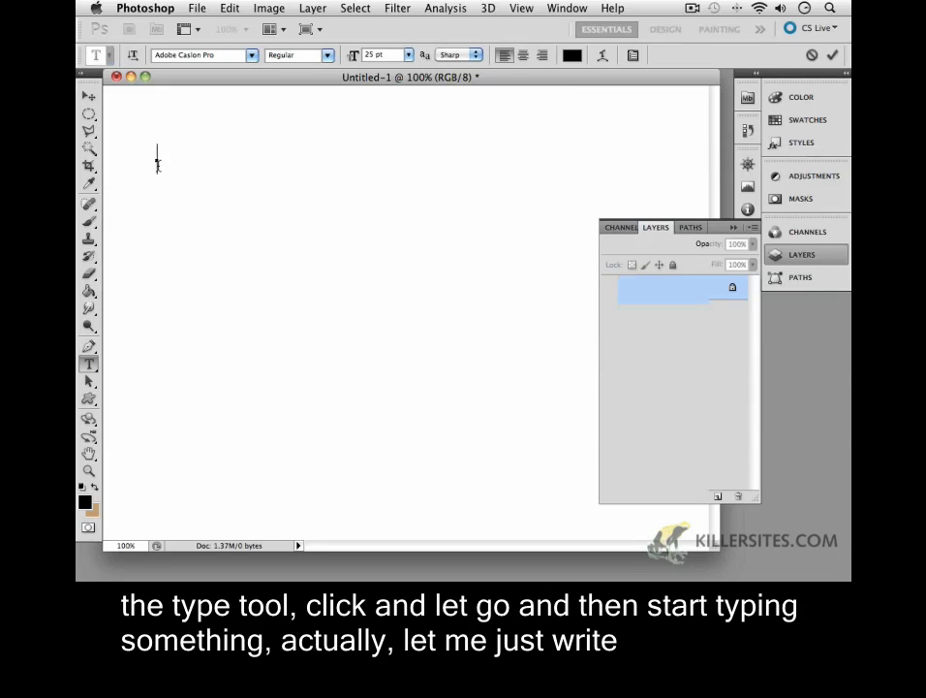
{"action": "left_click", "coordinate": [157, 160]}
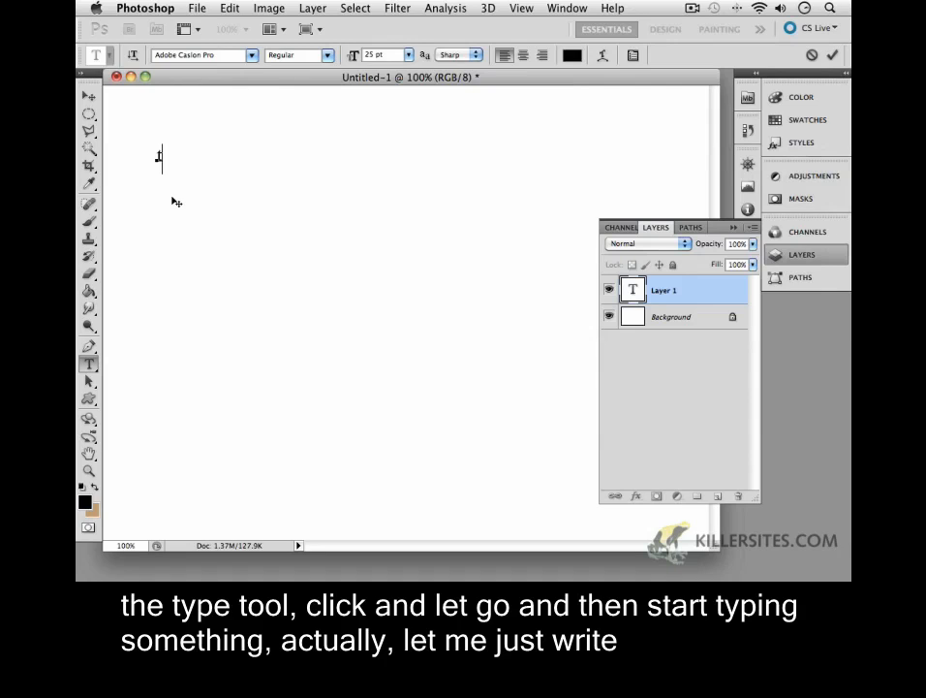
{"action": "type", "text": "p"}
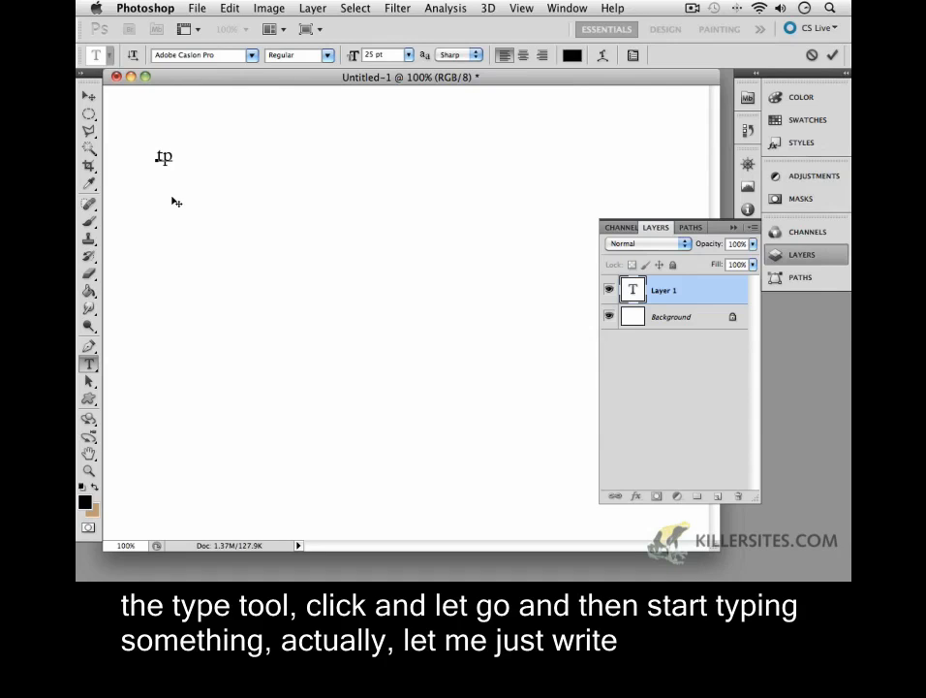
{"action": "type", "text": "typi"}
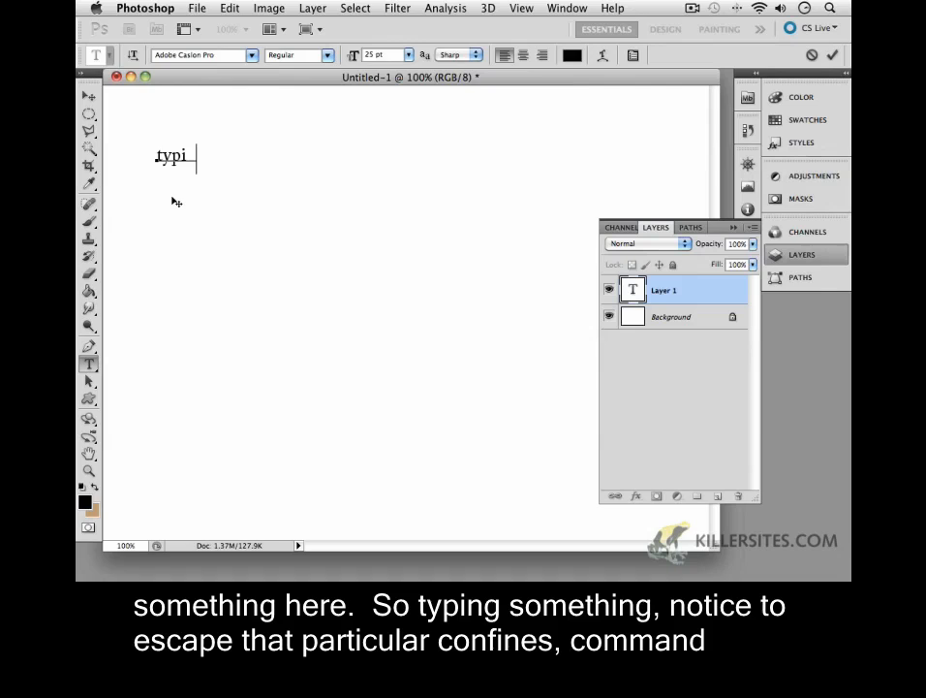
{"action": "type", "text": "ng someth"}
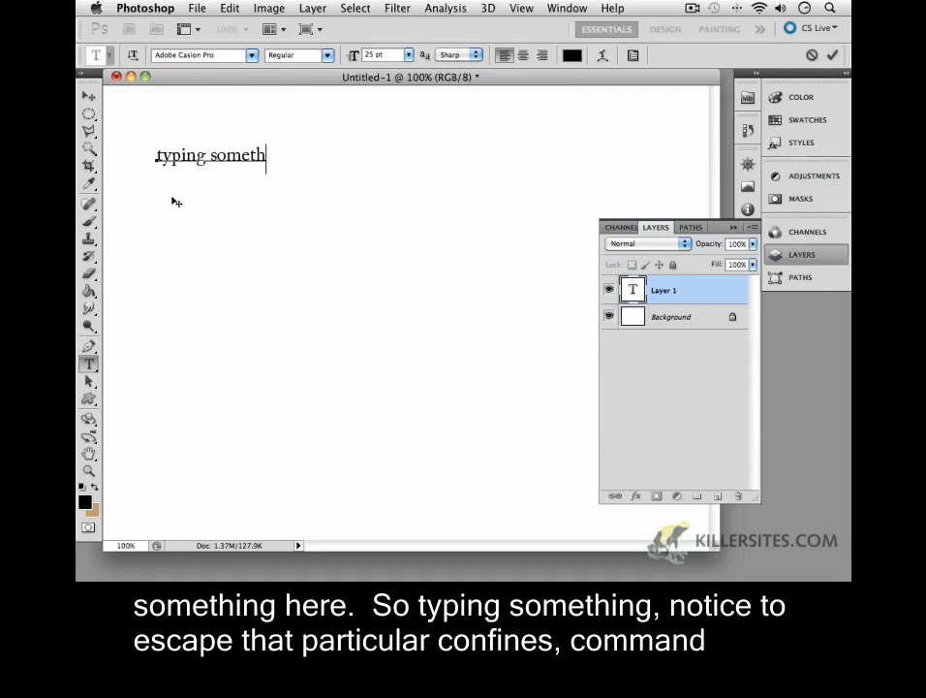
{"action": "type", "text": "ing"}
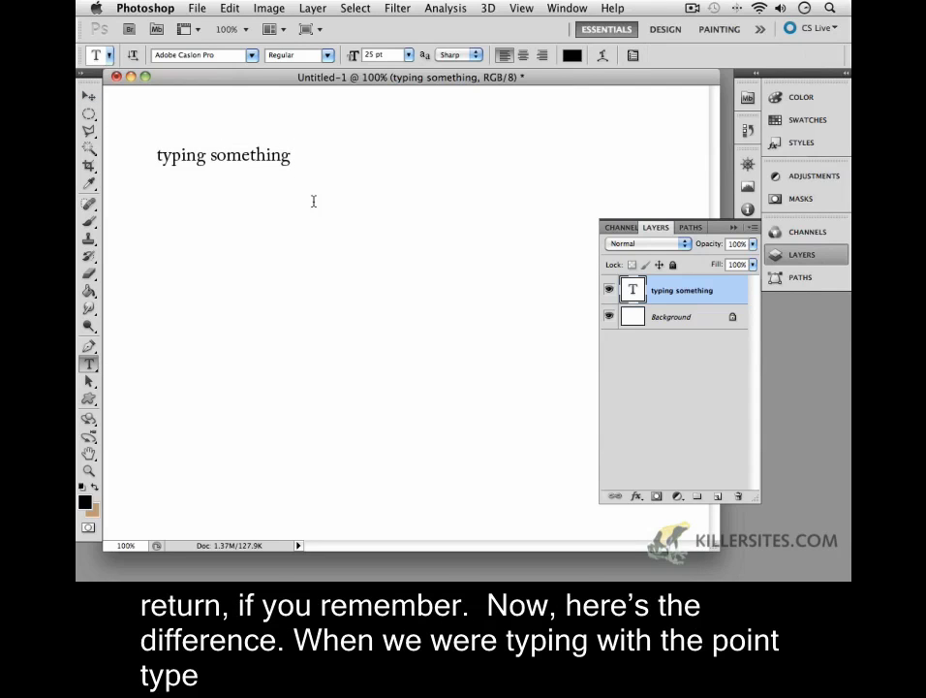
{"action": "mouse_move", "coordinate": [186, 197]}
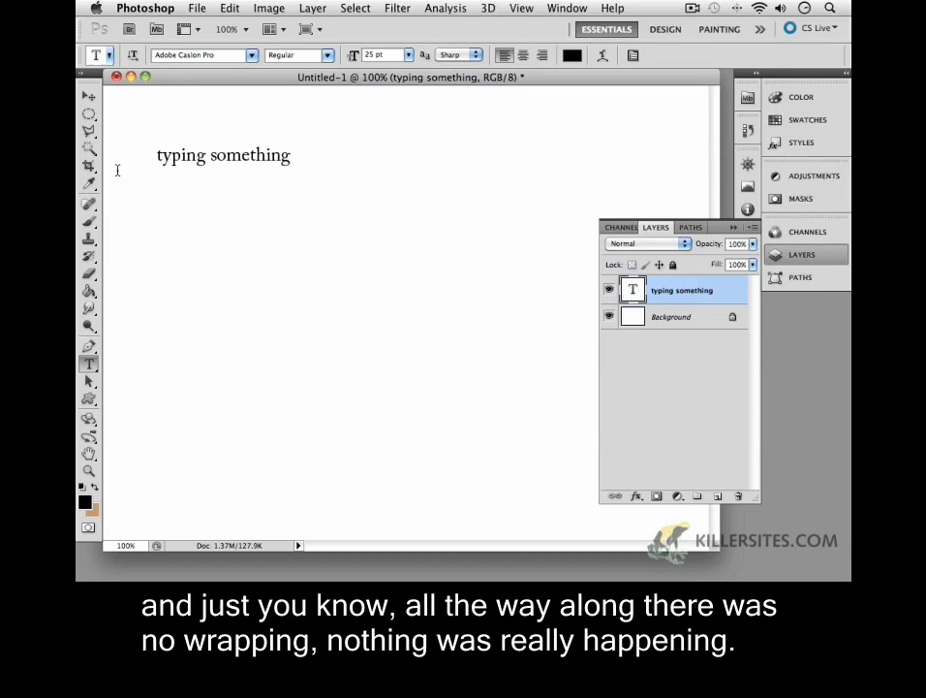
{"action": "mouse_move", "coordinate": [396, 313]}
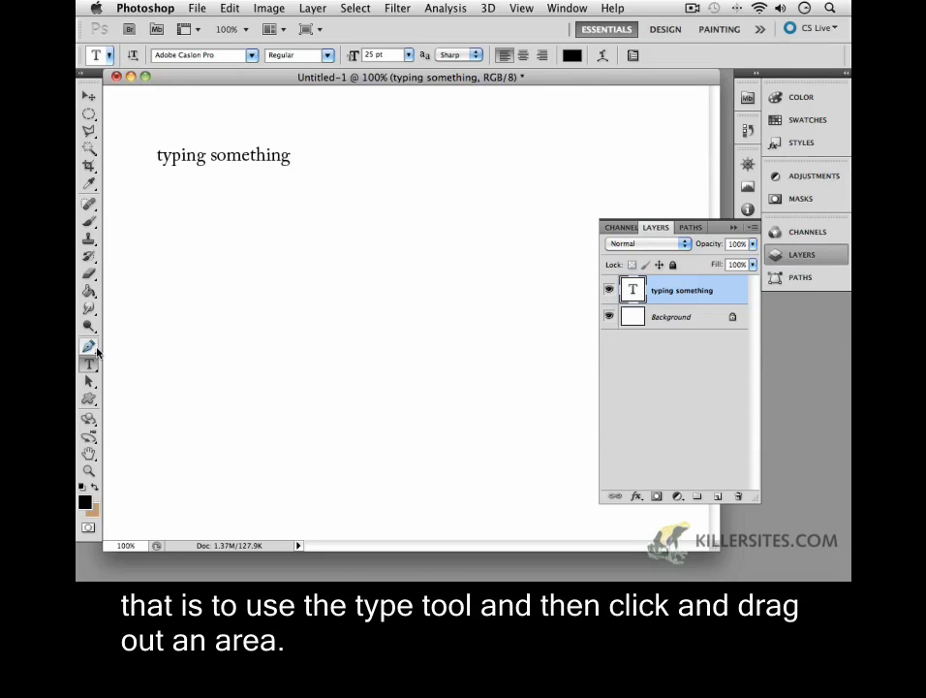
Drag out a large paragraph text box below the 'typing something' headline.
{"action": "left_click_drag", "start_coordinate": [157, 187], "coordinate": [264, 259]}
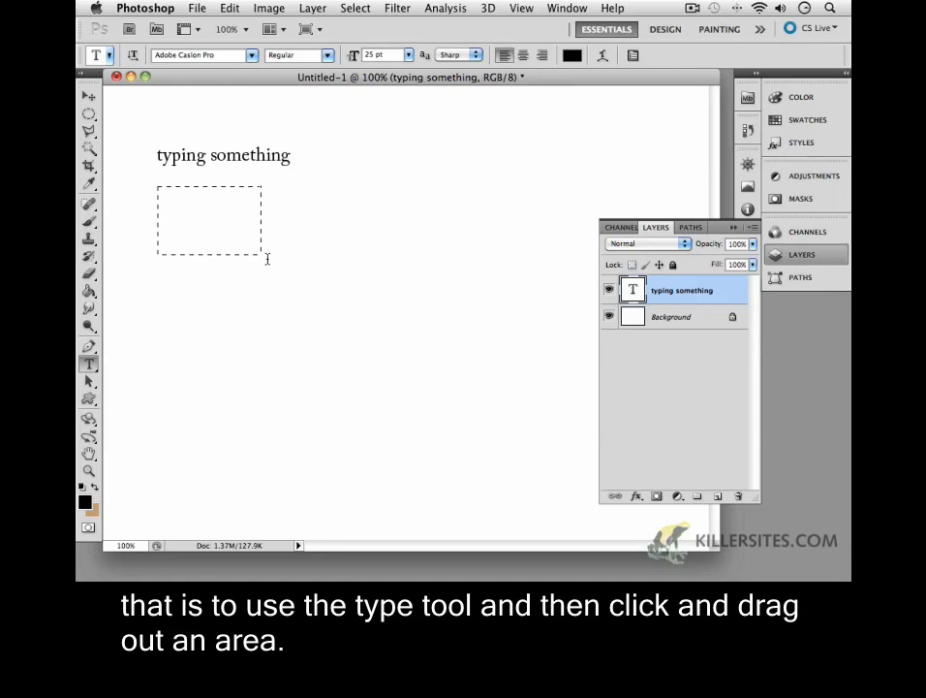
{"action": "left_click_drag", "start_coordinate": [265, 260], "coordinate": [460, 411]}
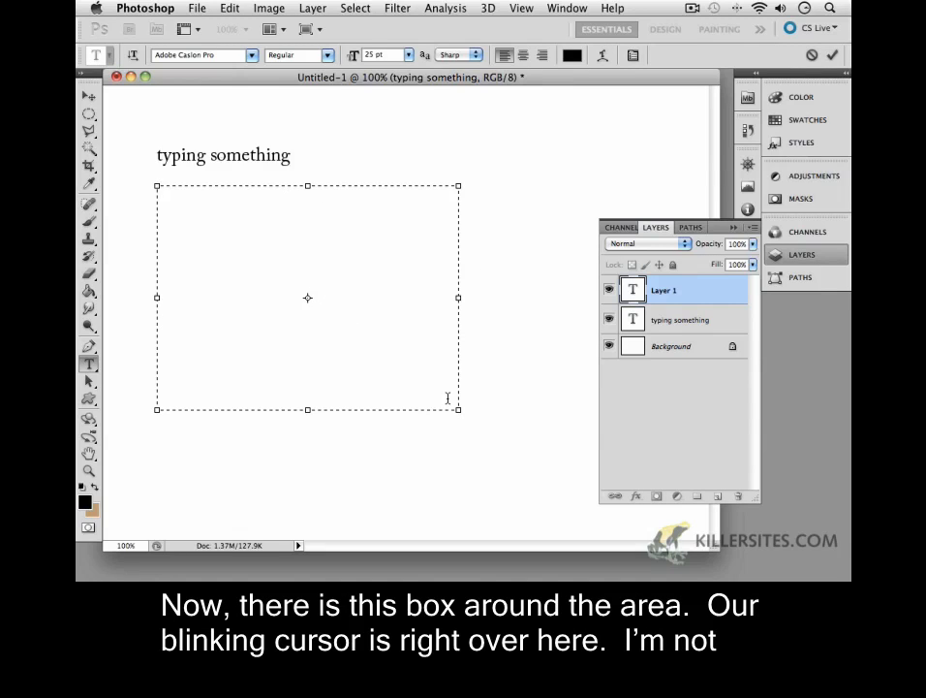
{"action": "mouse_move", "coordinate": [171, 210]}
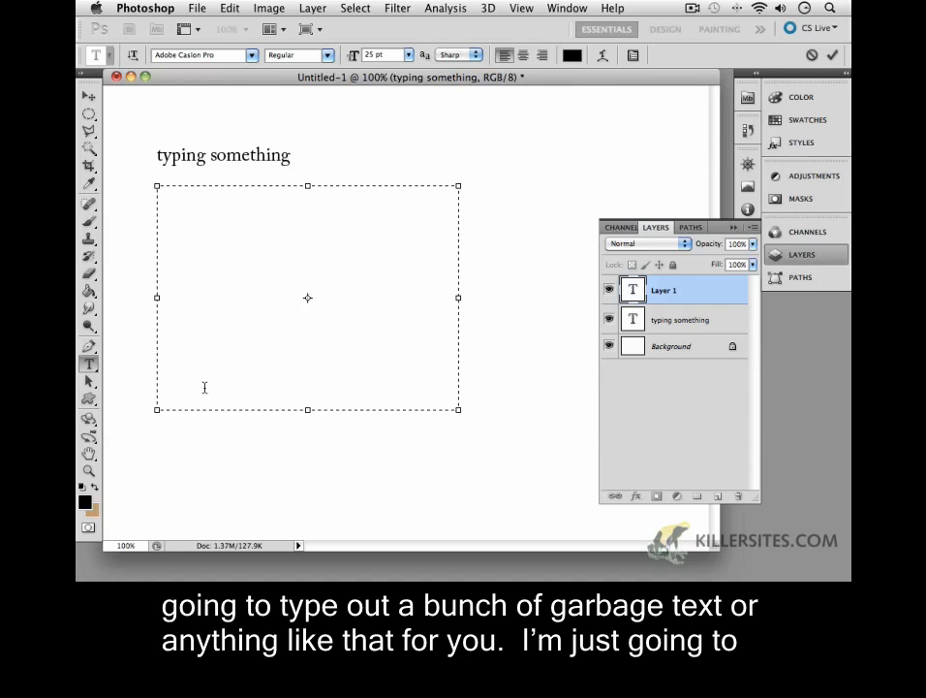
{"action": "mouse_move", "coordinate": [215, 537]}
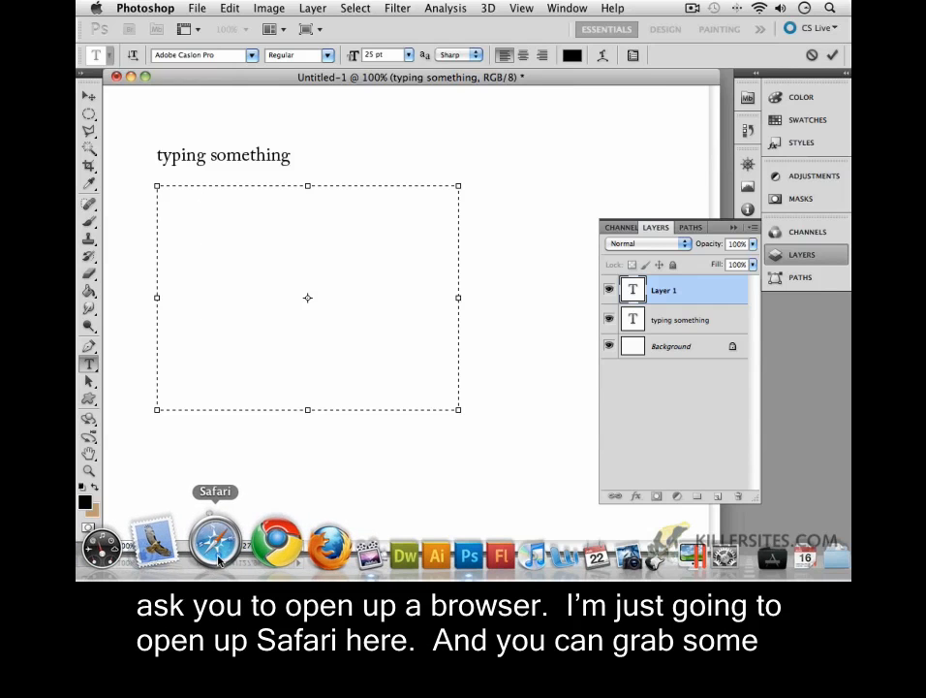
Copy the first lorem ipsum paragraph from lipsum.com in Safari.
{"action": "left_click", "coordinate": [216, 543]}
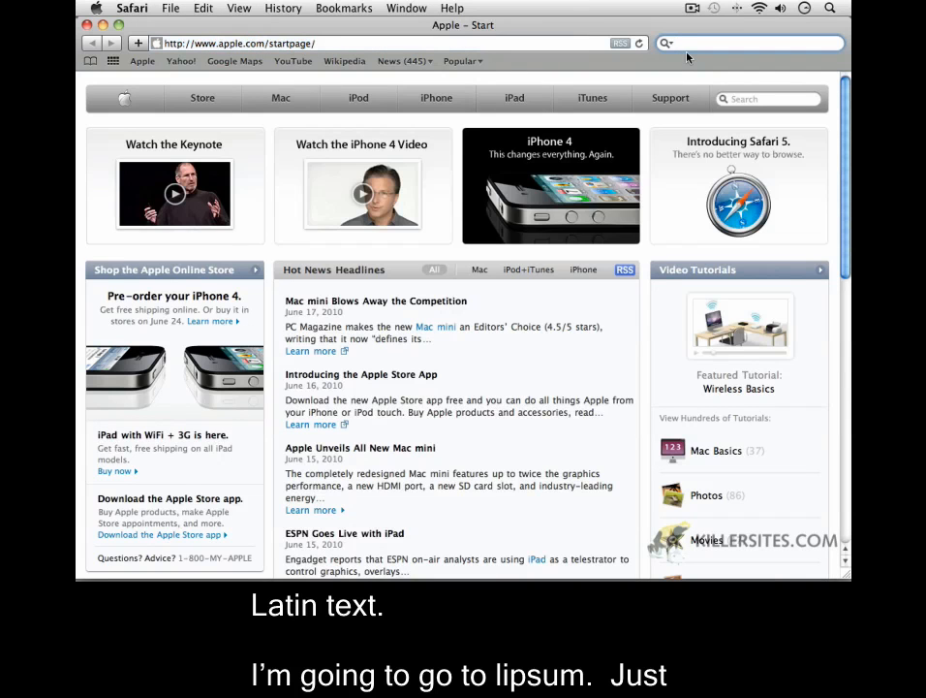
{"action": "type", "text": "lipsum"}
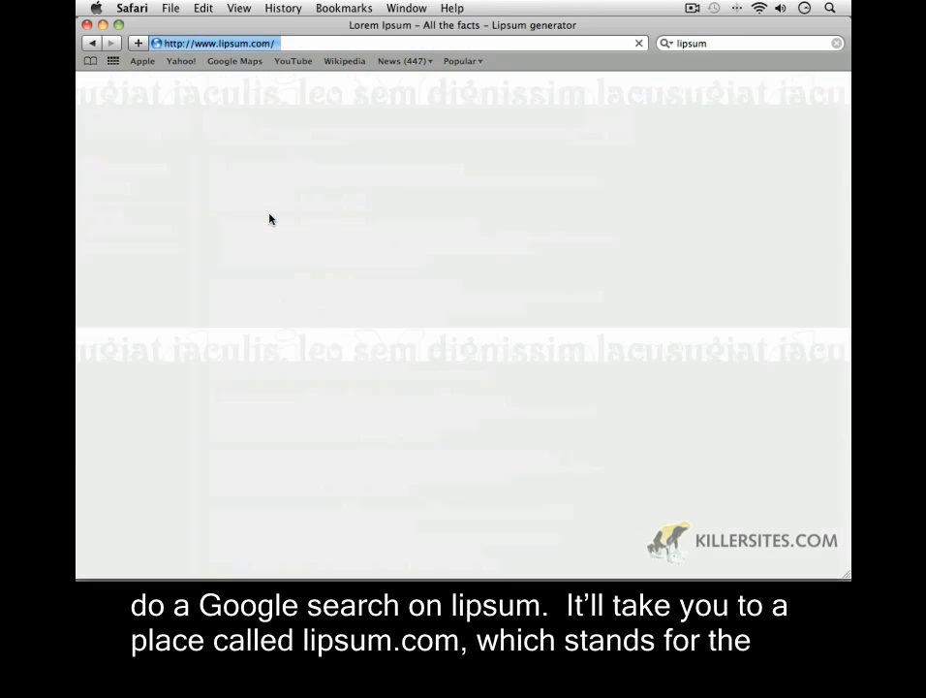
{"action": "mouse_move", "coordinate": [245, 149]}
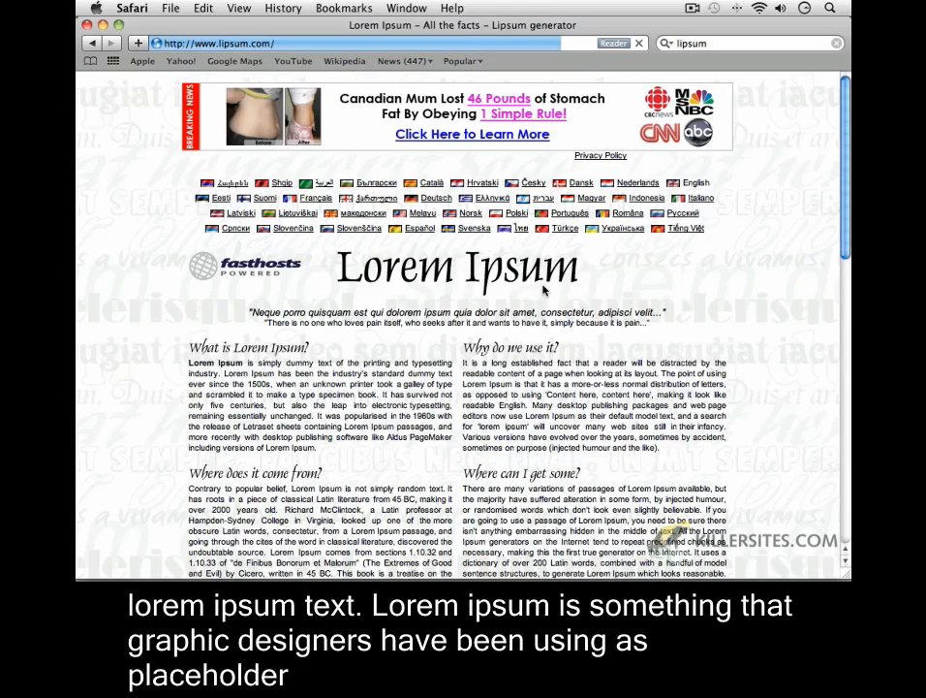
{"action": "scroll", "scroll_direction": "down", "scroll_amount": 3}
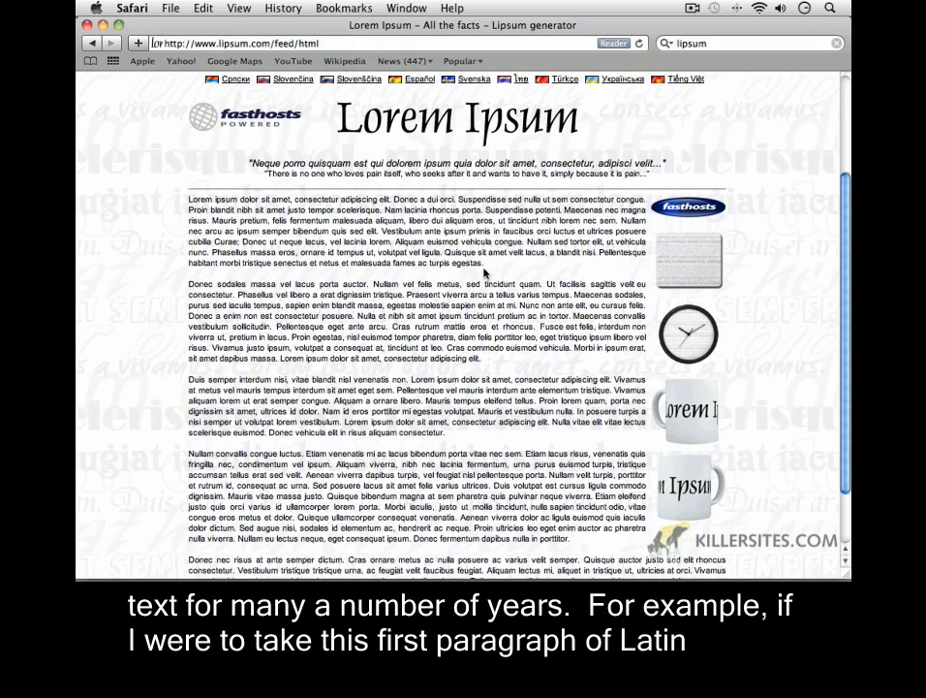
{"action": "left_click_drag", "start_coordinate": [190, 220], "coordinate": [484, 274]}
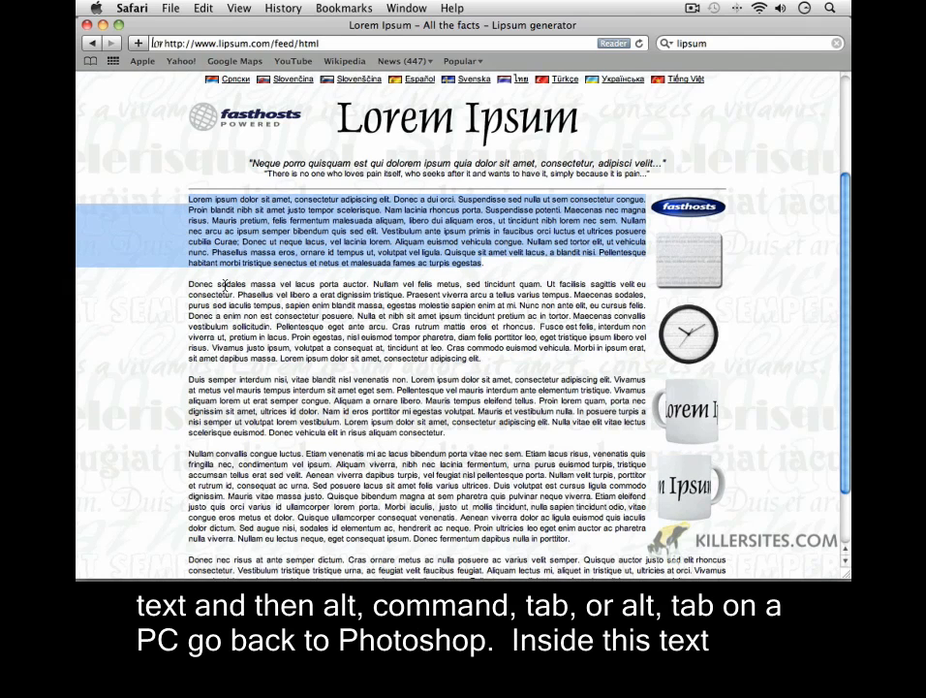
{"action": "key", "text": "cmd+tab"}
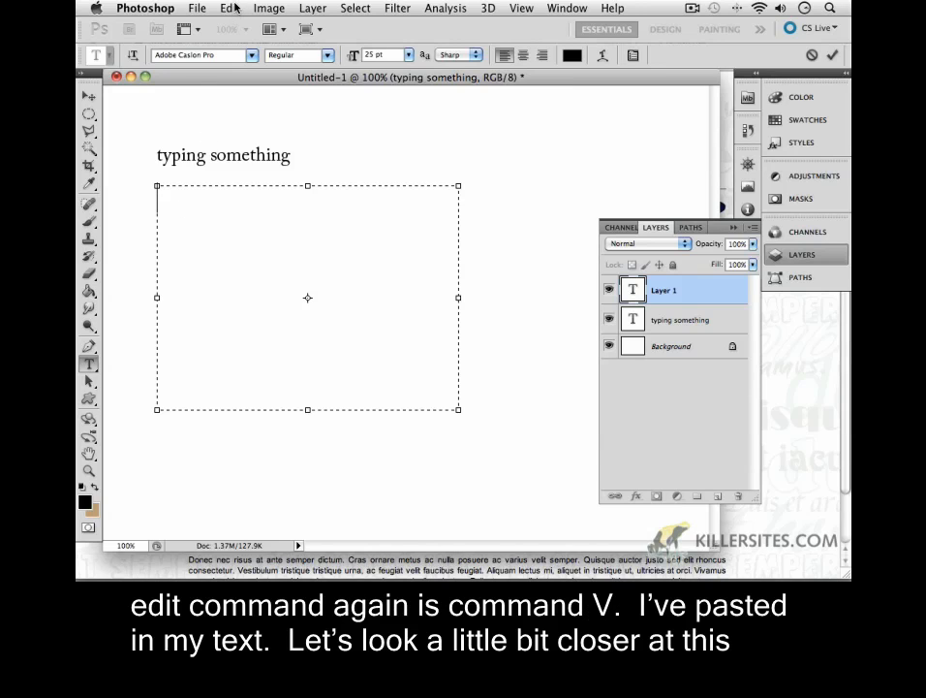
Paste the copied lorem ipsum paragraph into the text box via Edit > Paste.
{"action": "left_click", "coordinate": [229, 8]}
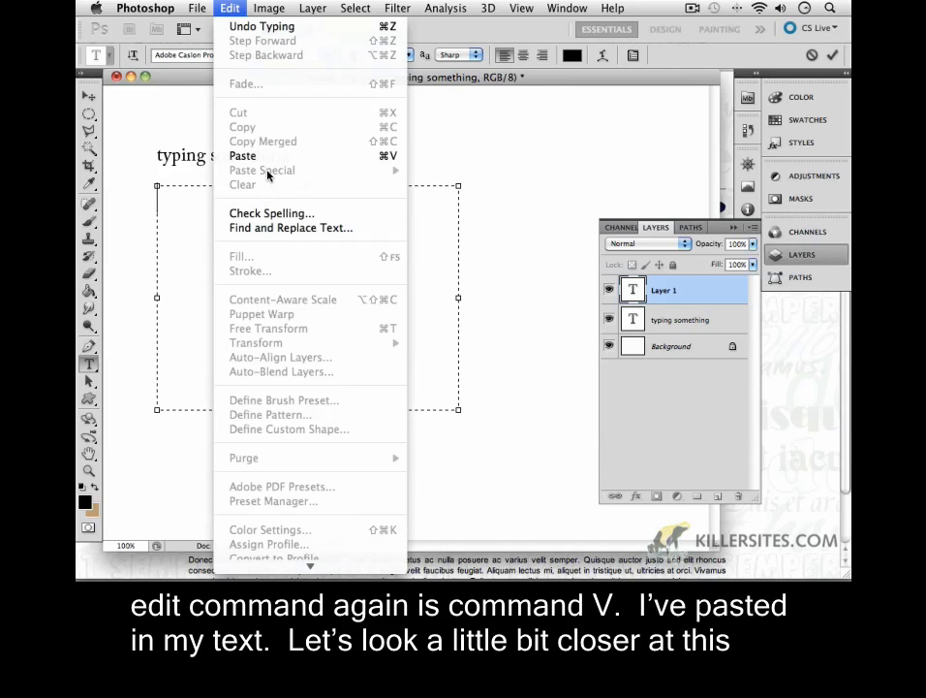
{"action": "left_click", "coordinate": [242, 155]}
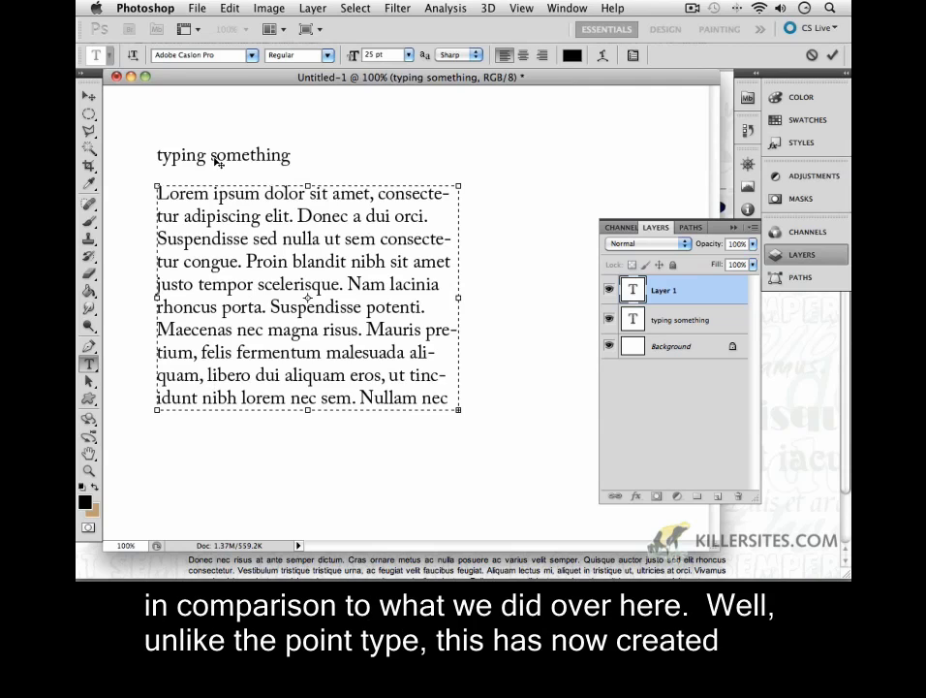
{"action": "mouse_move", "coordinate": [288, 167]}
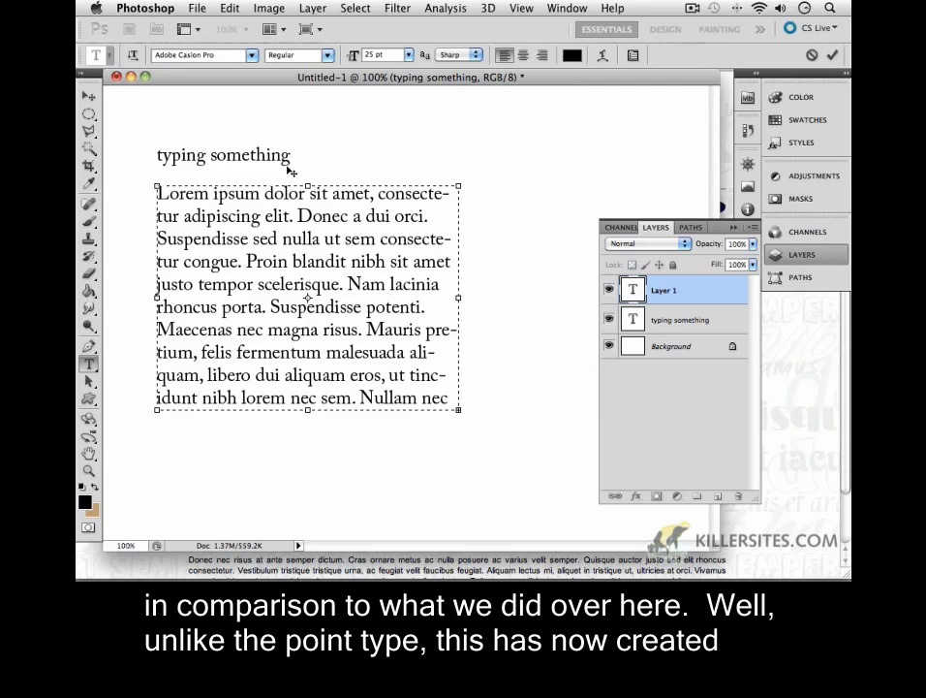
{"action": "mouse_move", "coordinate": [195, 231]}
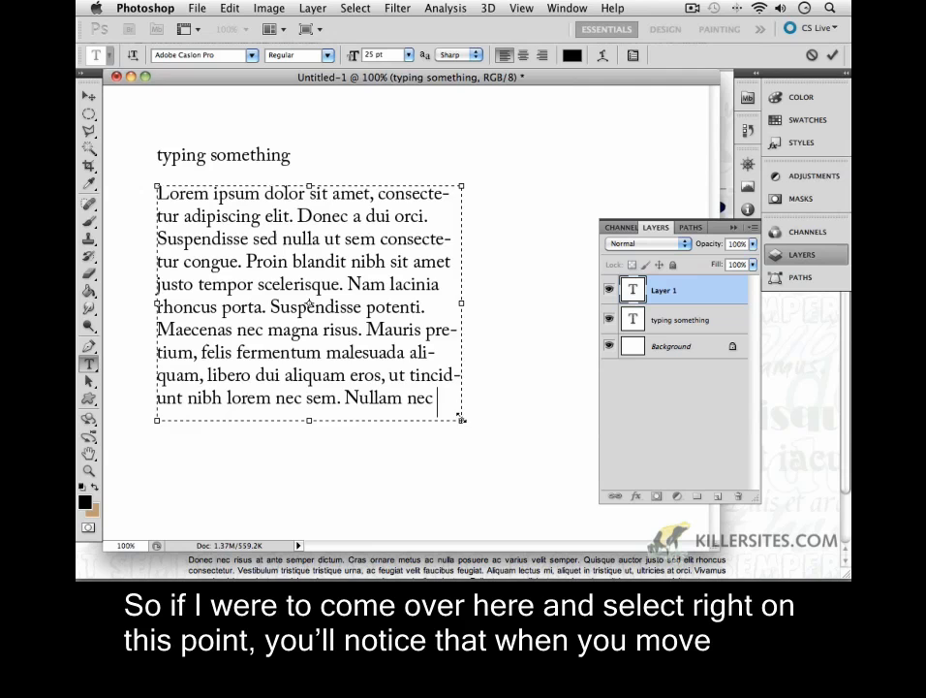
Drag the box's corner and side handles to make it wider and shorter.
{"action": "left_click_drag", "start_coordinate": [464, 419], "coordinate": [531, 444]}
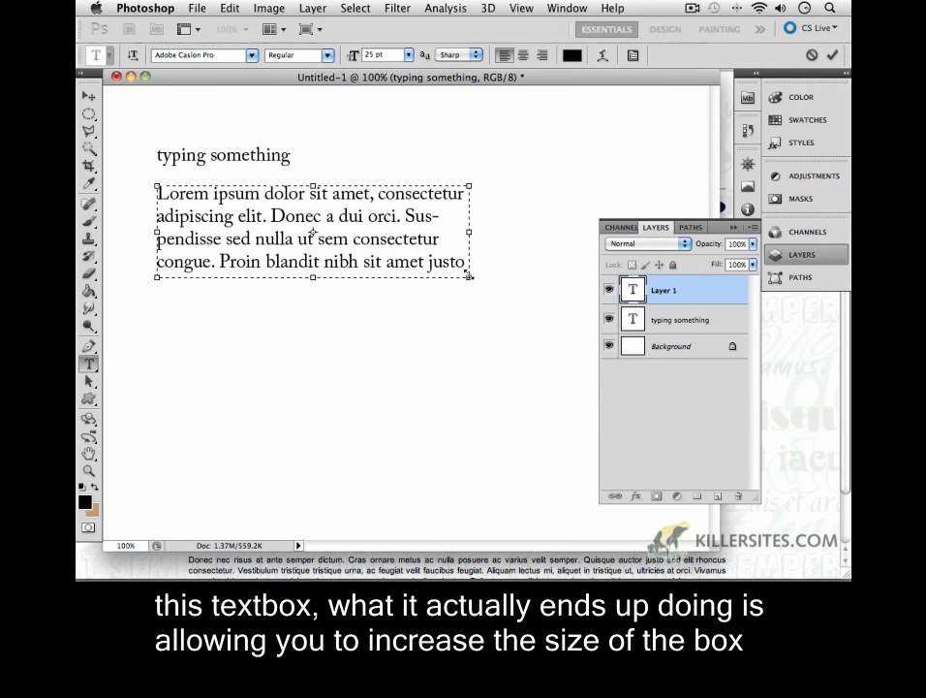
{"action": "left_click_drag", "start_coordinate": [472, 233], "coordinate": [546, 232]}
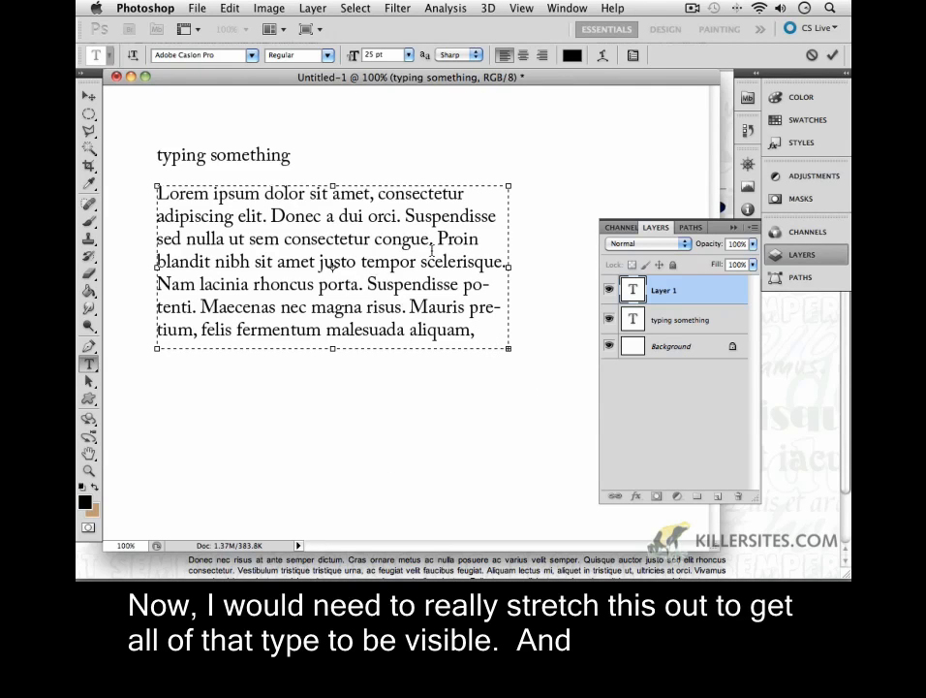
{"action": "mouse_move", "coordinate": [327, 272]}
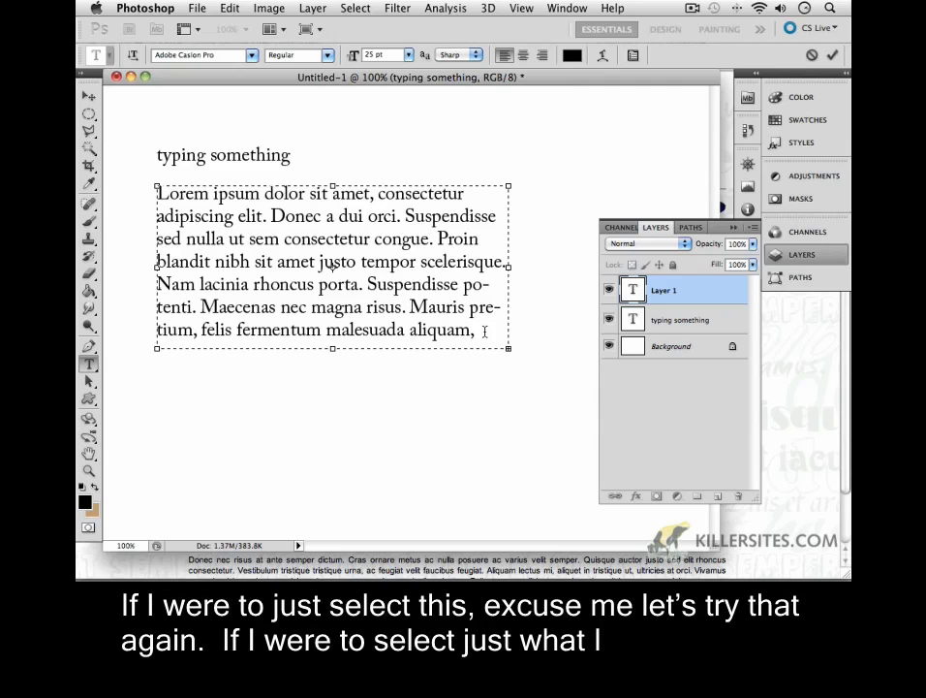
Set the selected visible paragraph text to 12 pt.
{"action": "left_click_drag", "start_coordinate": [158, 193], "coordinate": [474, 330]}
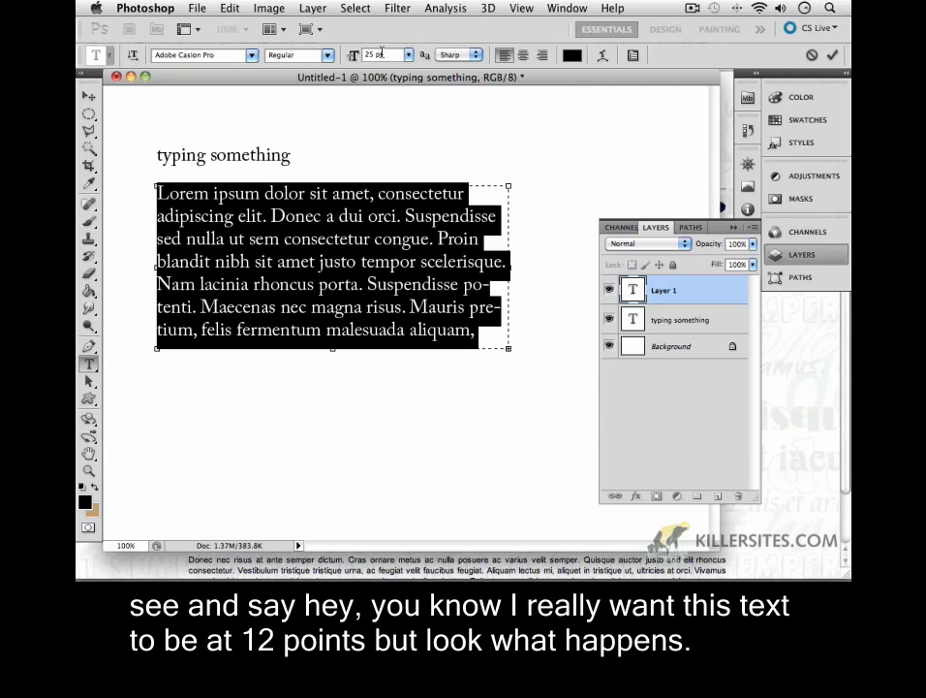
{"action": "left_click", "coordinate": [408, 54]}
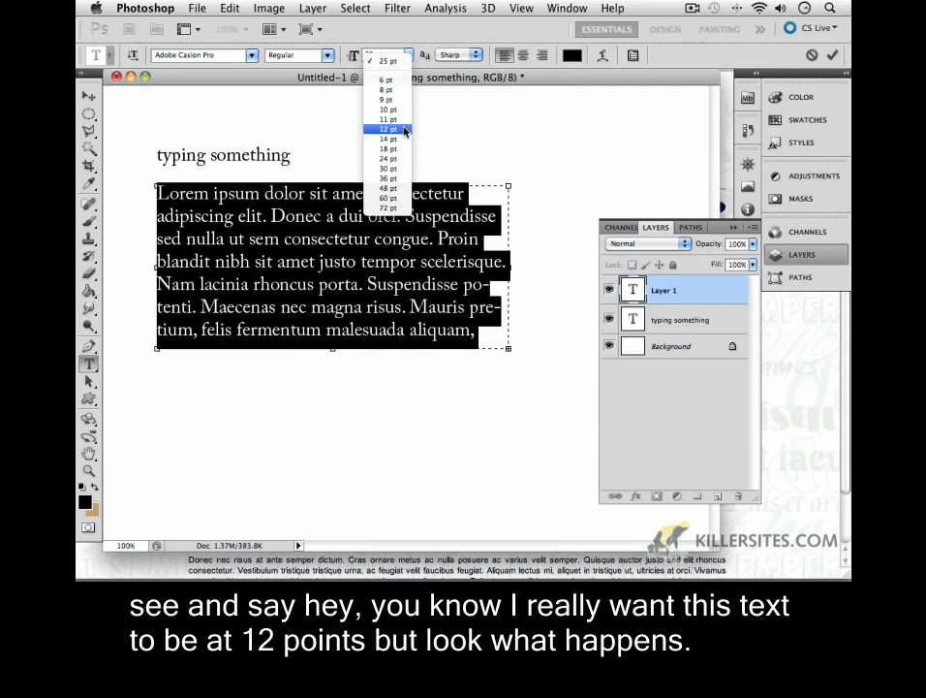
{"action": "left_click", "coordinate": [387, 128]}
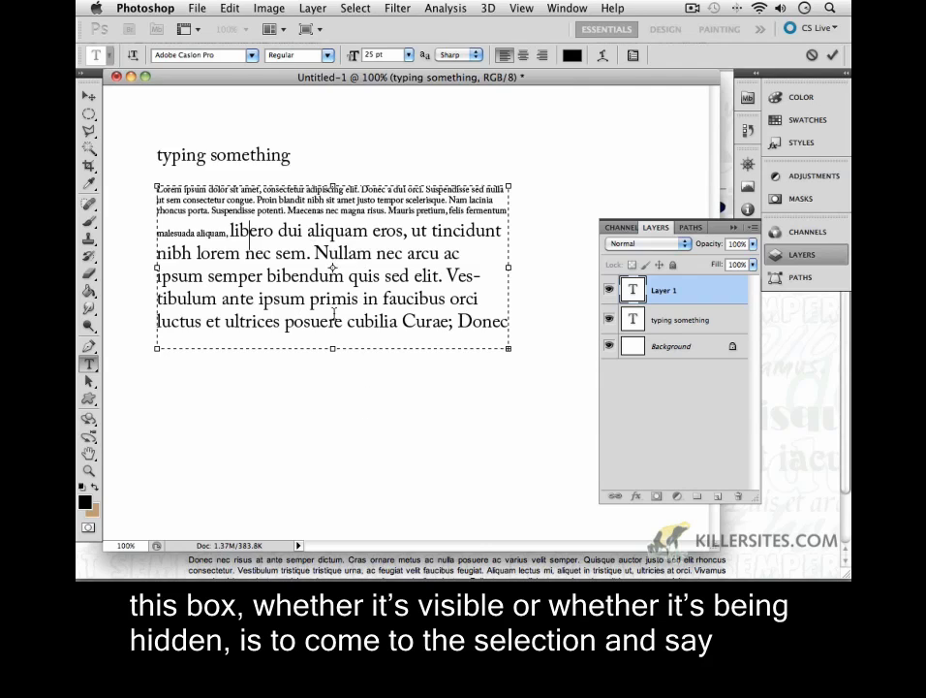
Select all paragraph text, set it to 12 pt, and narrow the box.
{"action": "left_click", "coordinate": [354, 8]}
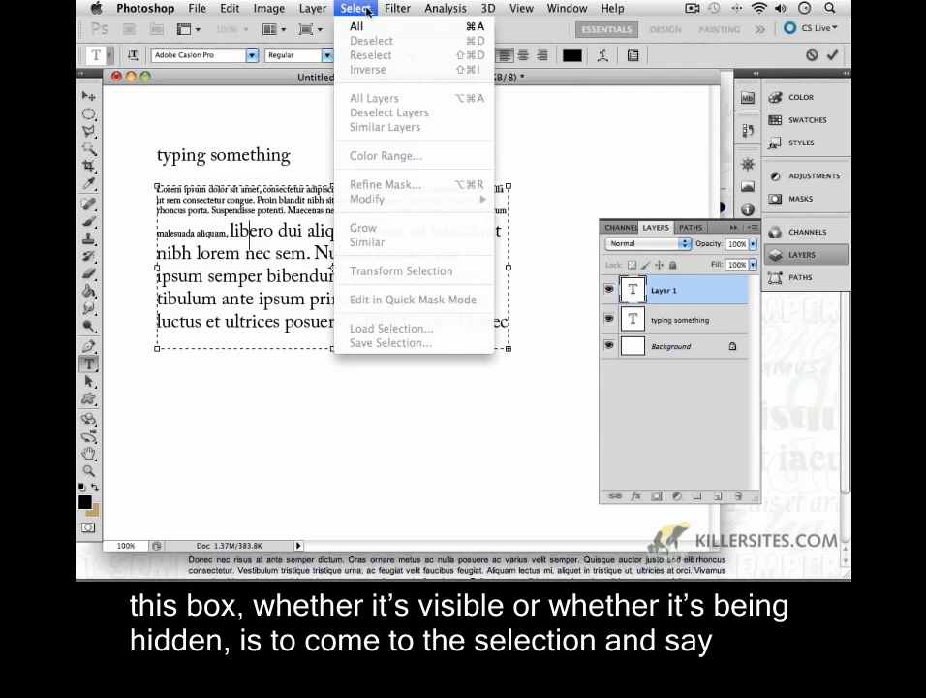
{"action": "mouse_move", "coordinate": [357, 27]}
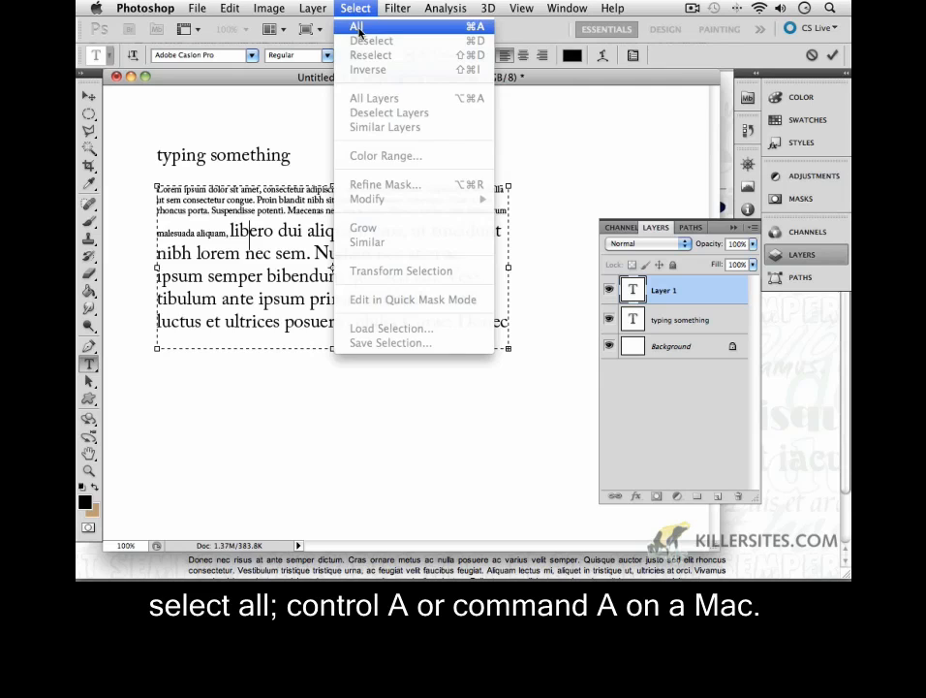
{"action": "left_click", "coordinate": [357, 26]}
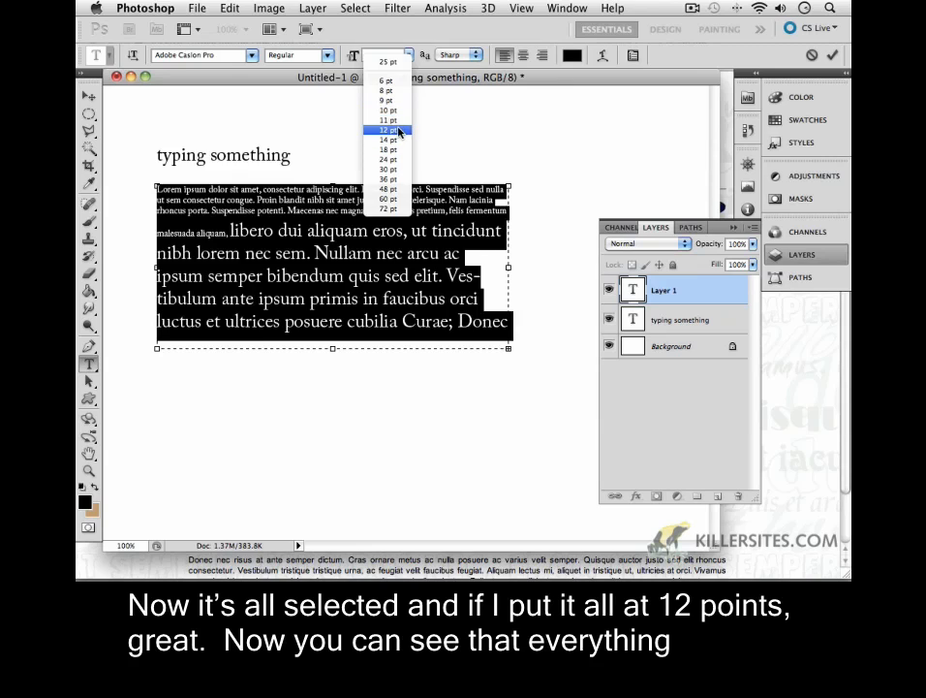
{"action": "left_click", "coordinate": [388, 130]}
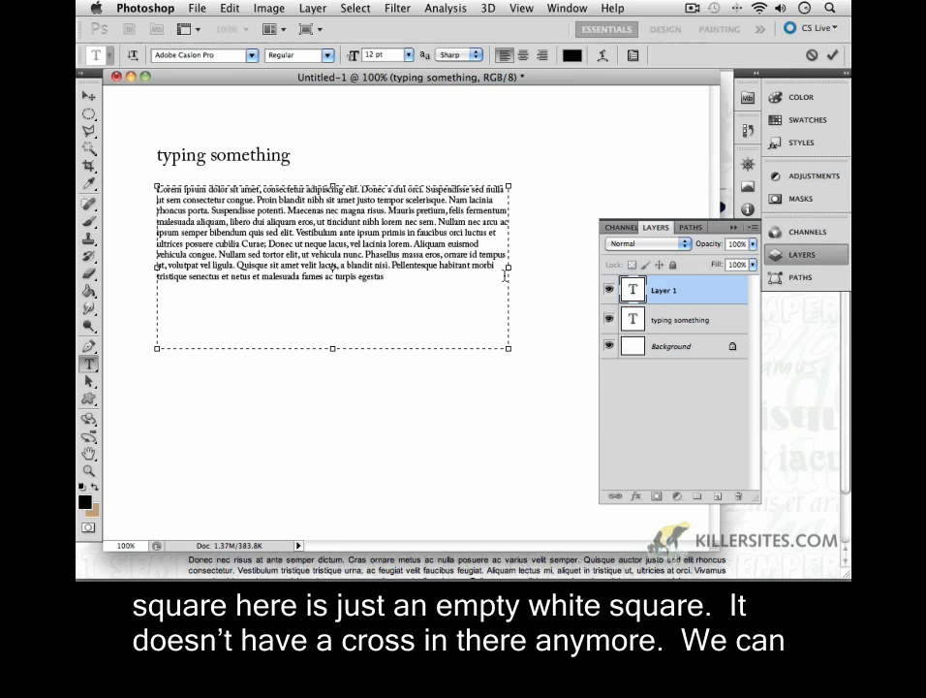
{"action": "left_click_drag", "start_coordinate": [508, 348], "coordinate": [447, 348]}
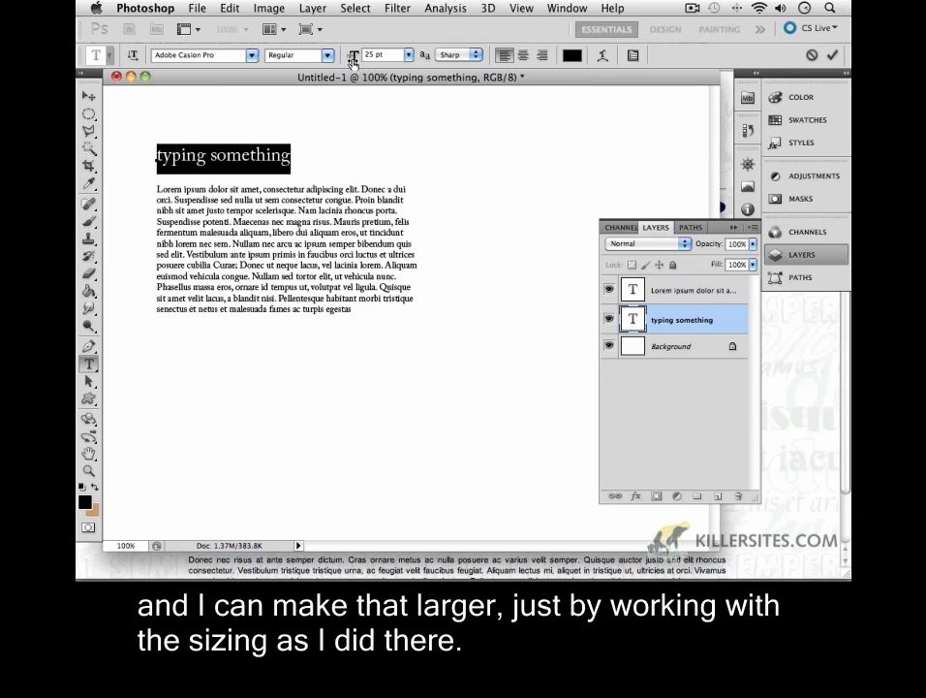
Set the 'typing something' headline size to 49, then select the paragraph layer.
{"action": "type", "text": "49"}
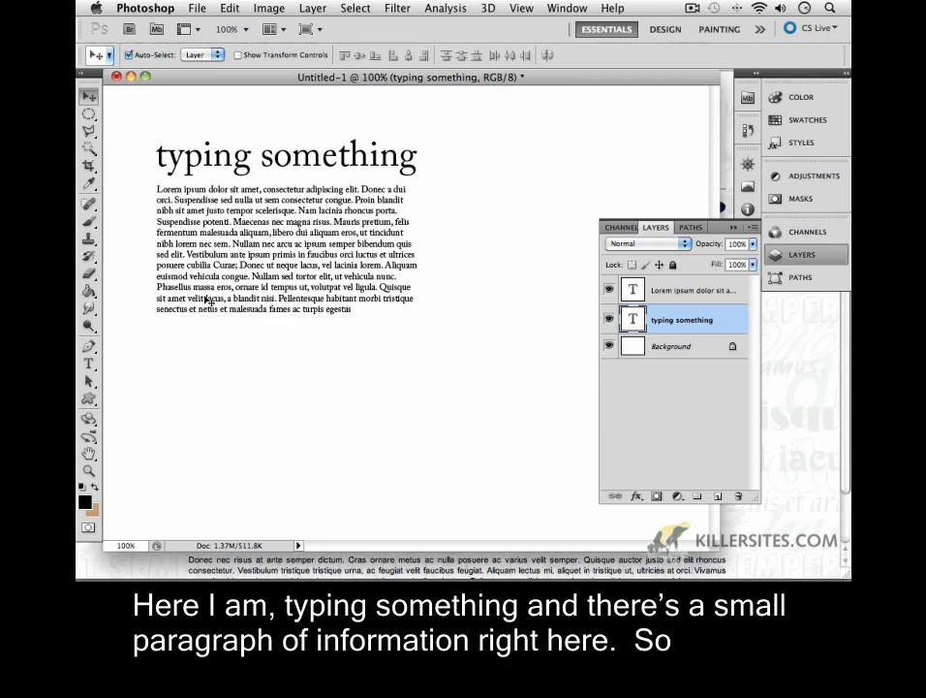
{"action": "left_click", "coordinate": [696, 289]}
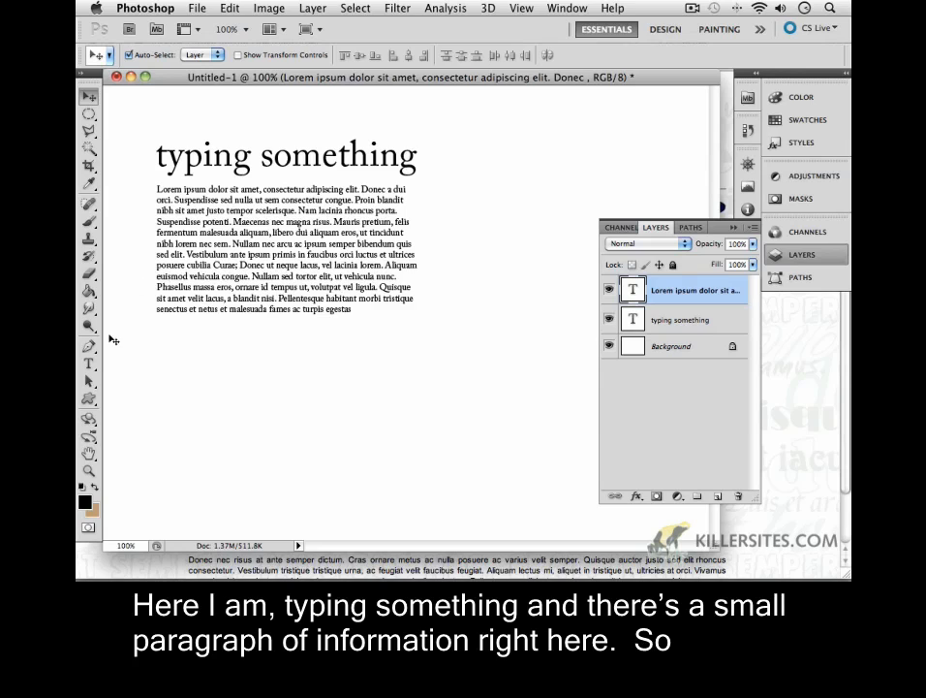
Edit the paragraph box into a narrower, taller column and commit with the Move tool.
{"action": "left_click", "coordinate": [288, 271]}
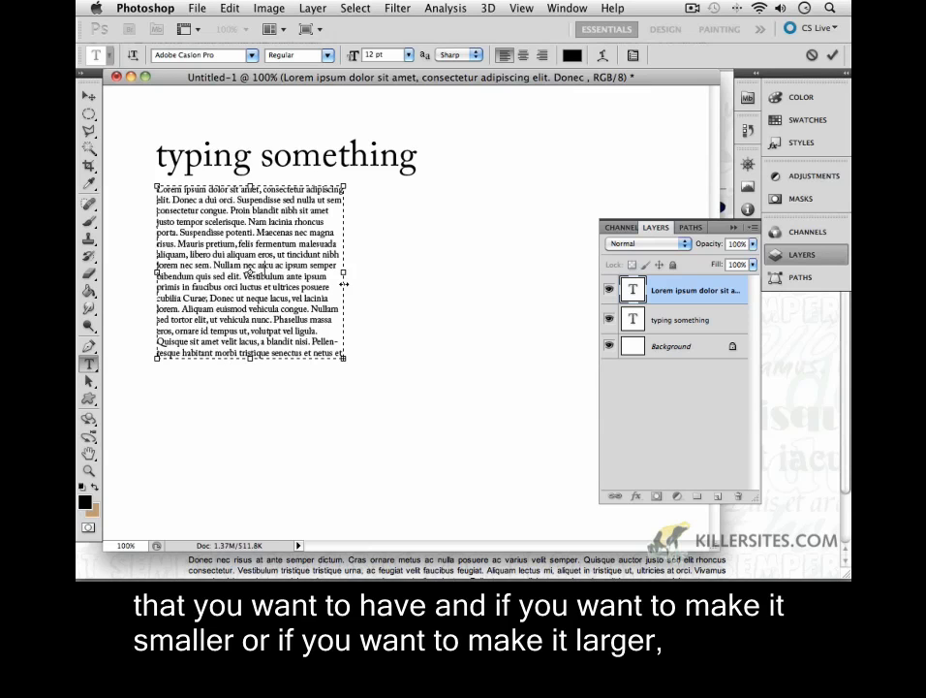
{"action": "left_click", "coordinate": [89, 99]}
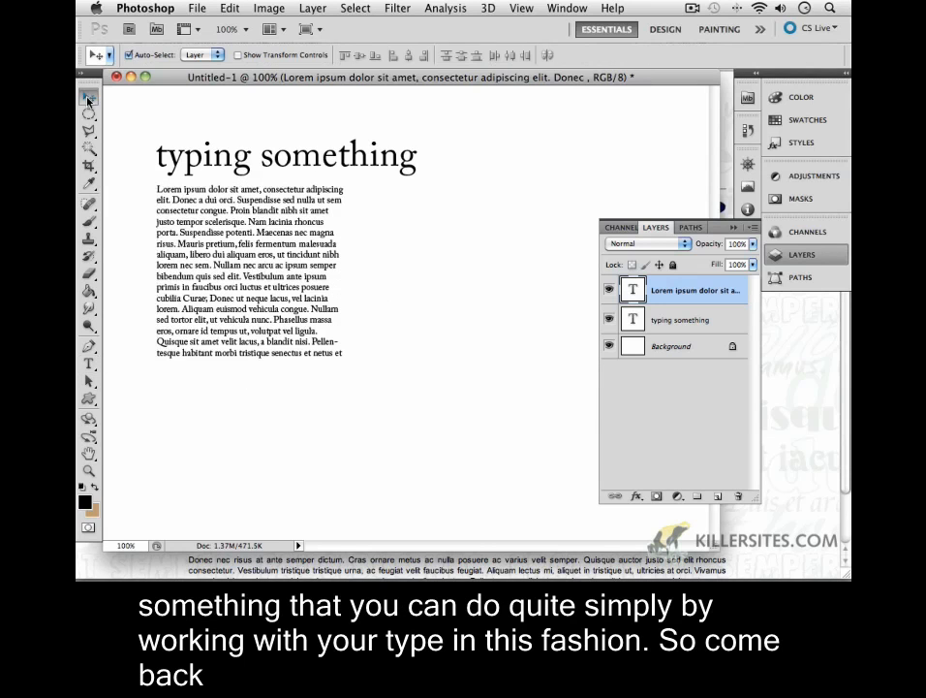
{"action": "mouse_move", "coordinate": [297, 169]}
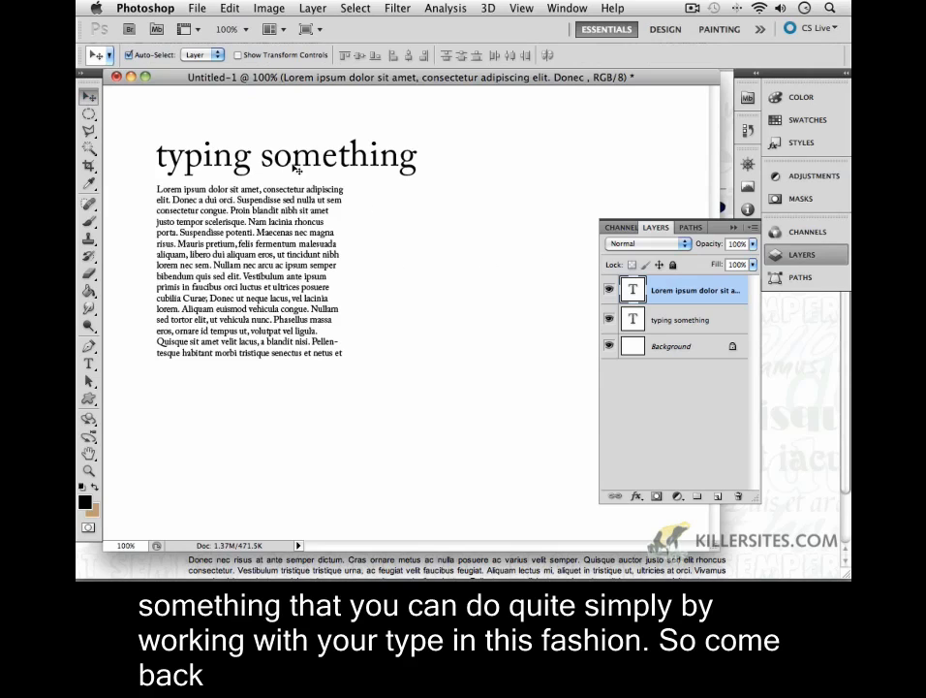